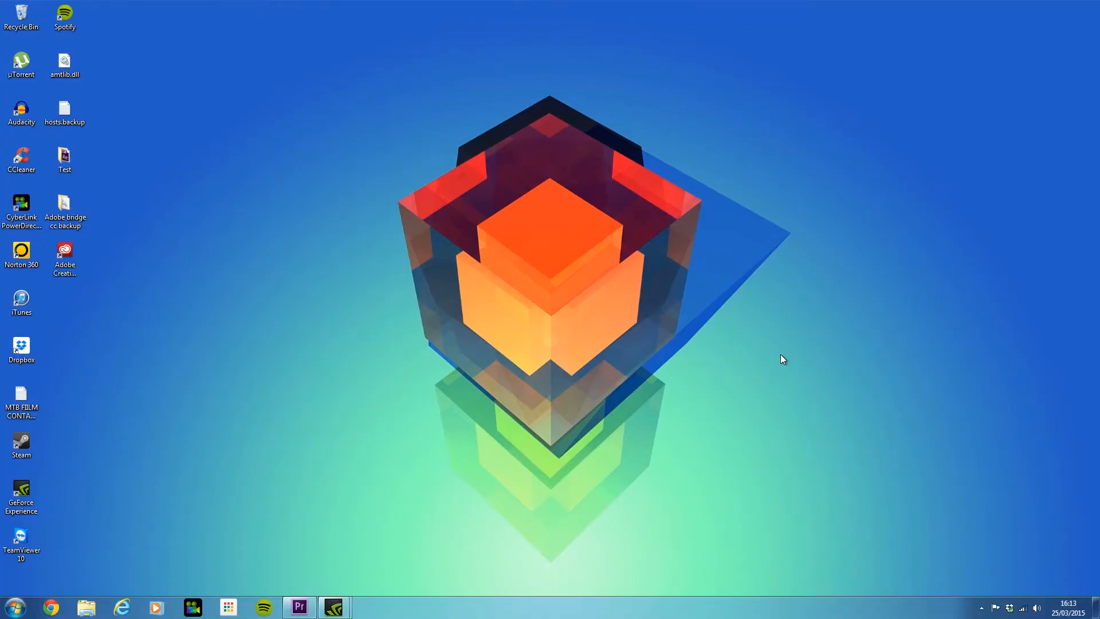
mouse_move(167, 549)
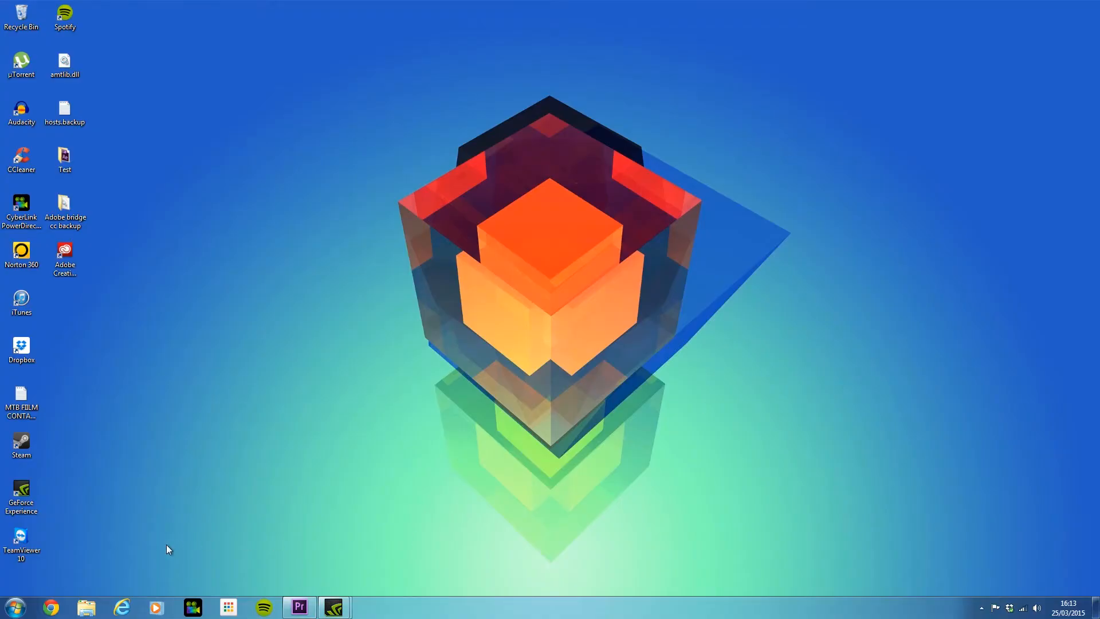
Search Chrome for 'backgrounder 3' and land on Panzoid's Backgrounder 3 tool page
click(50, 608)
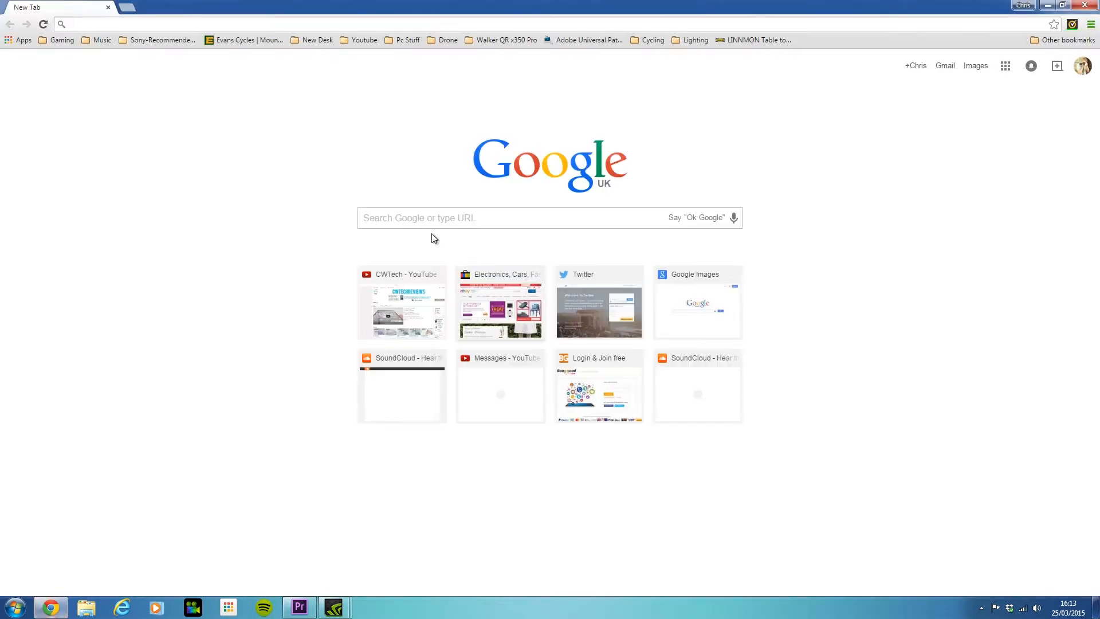
click(97, 24)
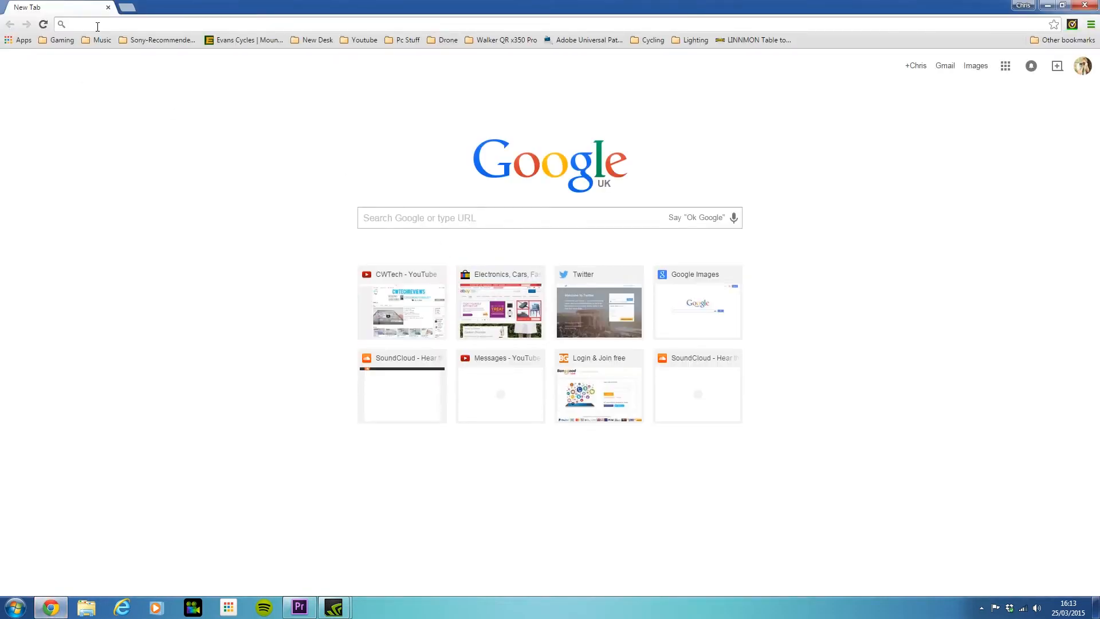
text(backgrounder 3)
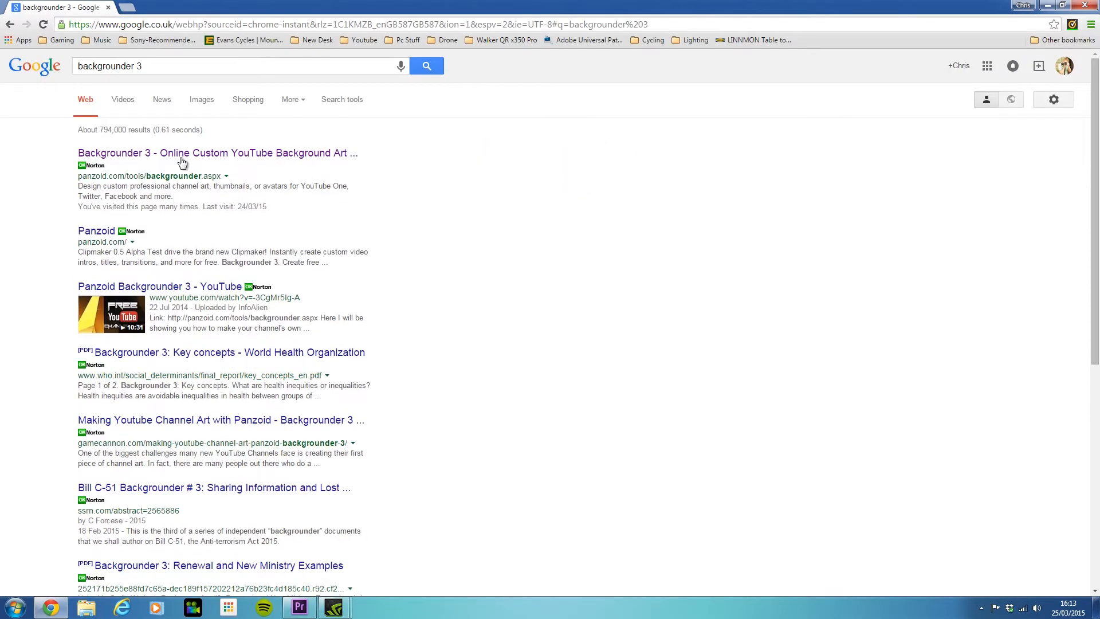
click(216, 152)
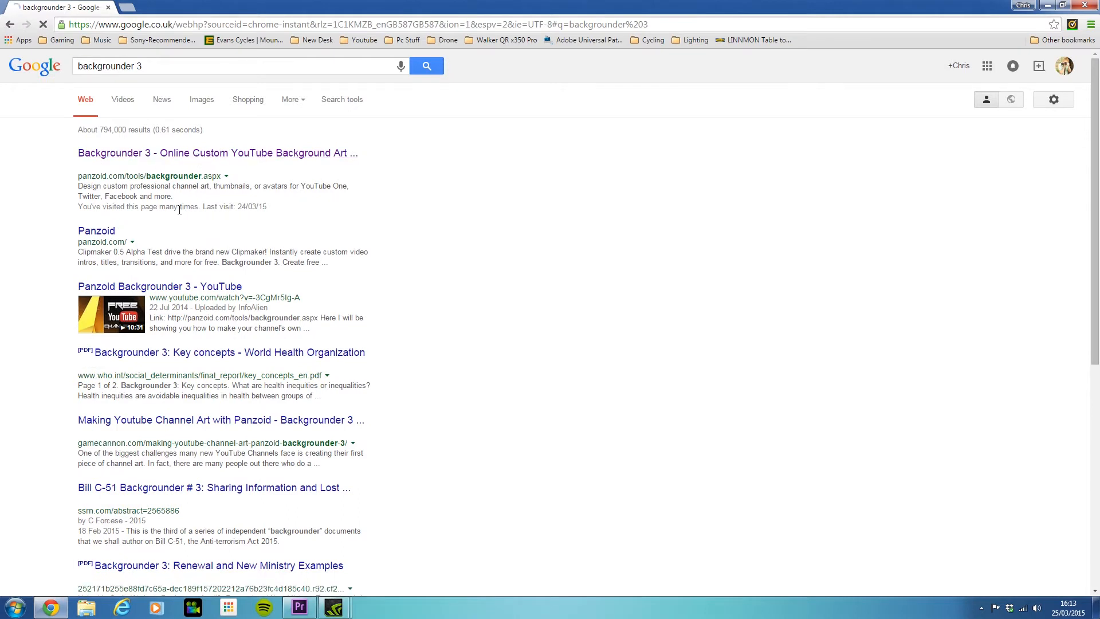
click(216, 153)
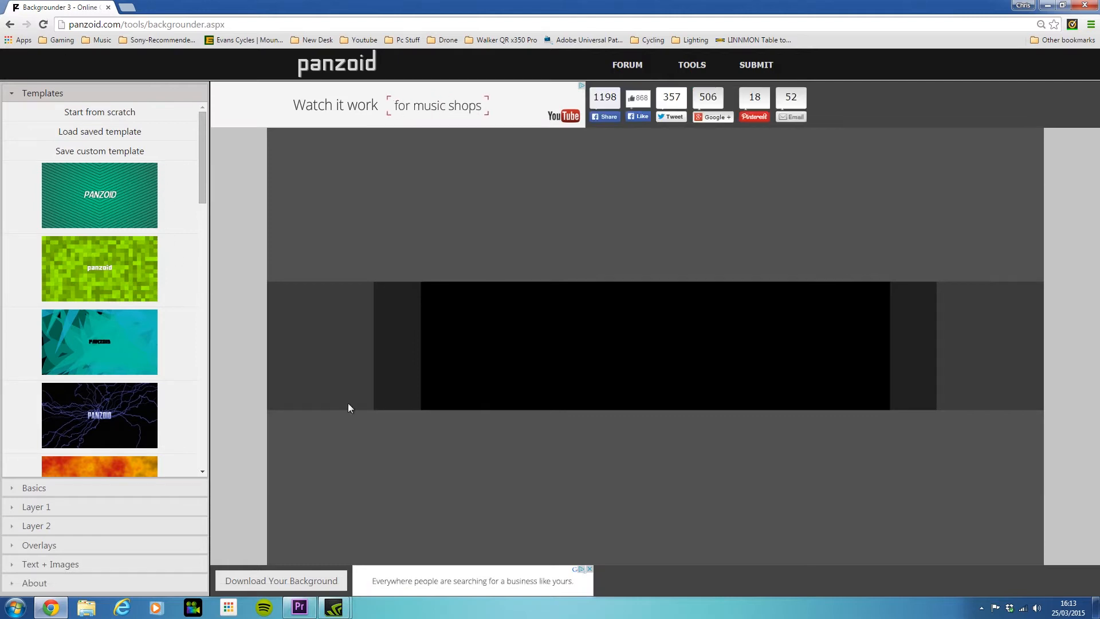
mouse_move(402, 438)
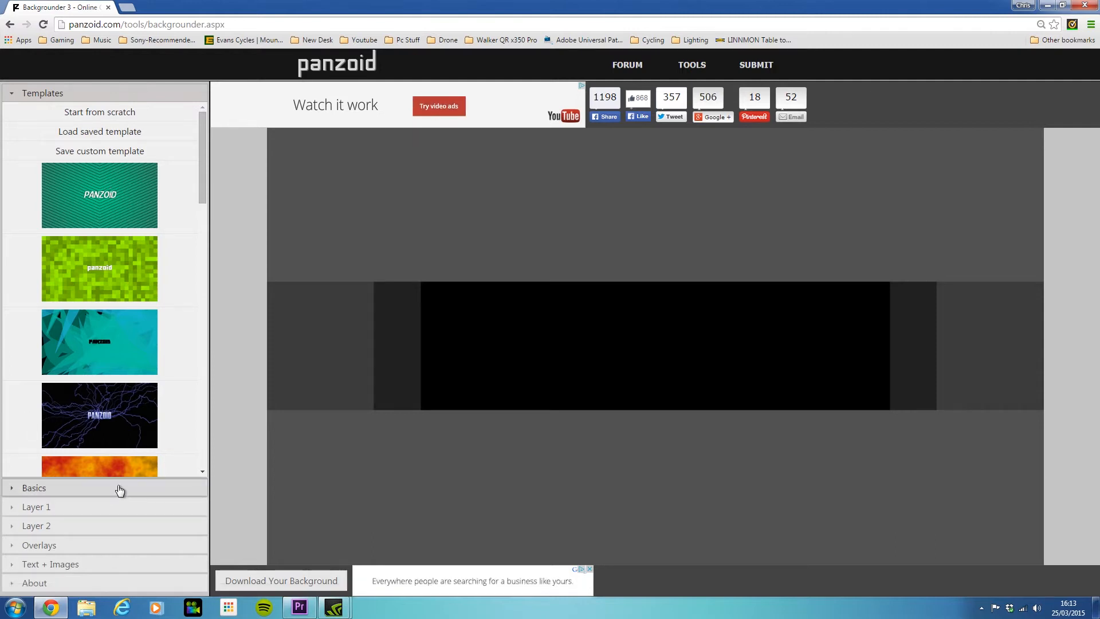
Set the Basics type to YouTube Thumbnail with a white background colour, showing Layer 1
click(33, 489)
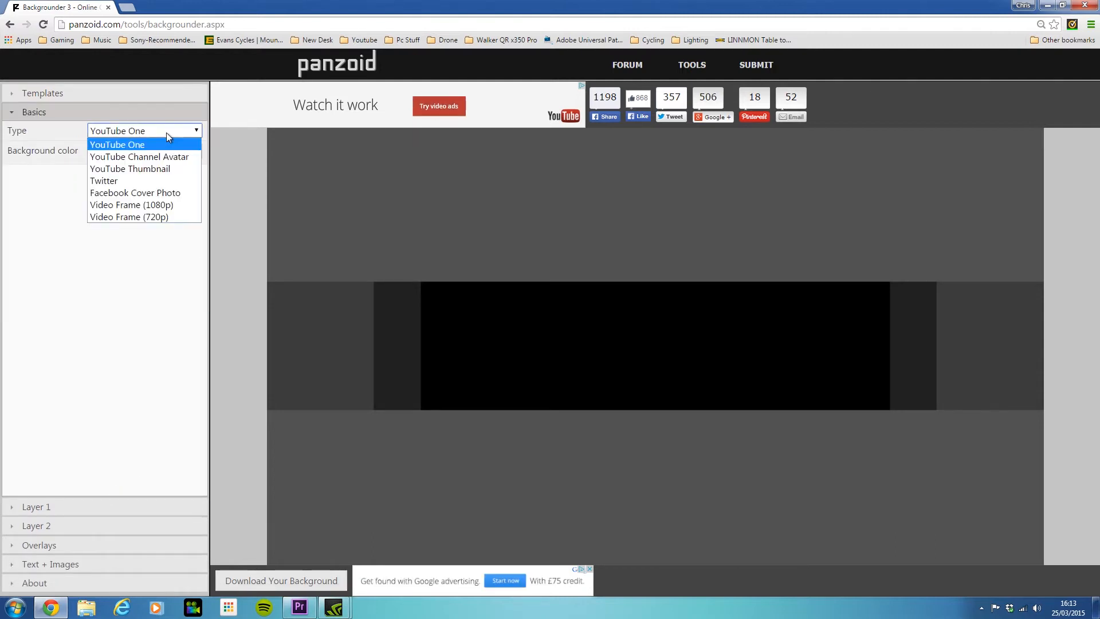
mouse_move(175, 169)
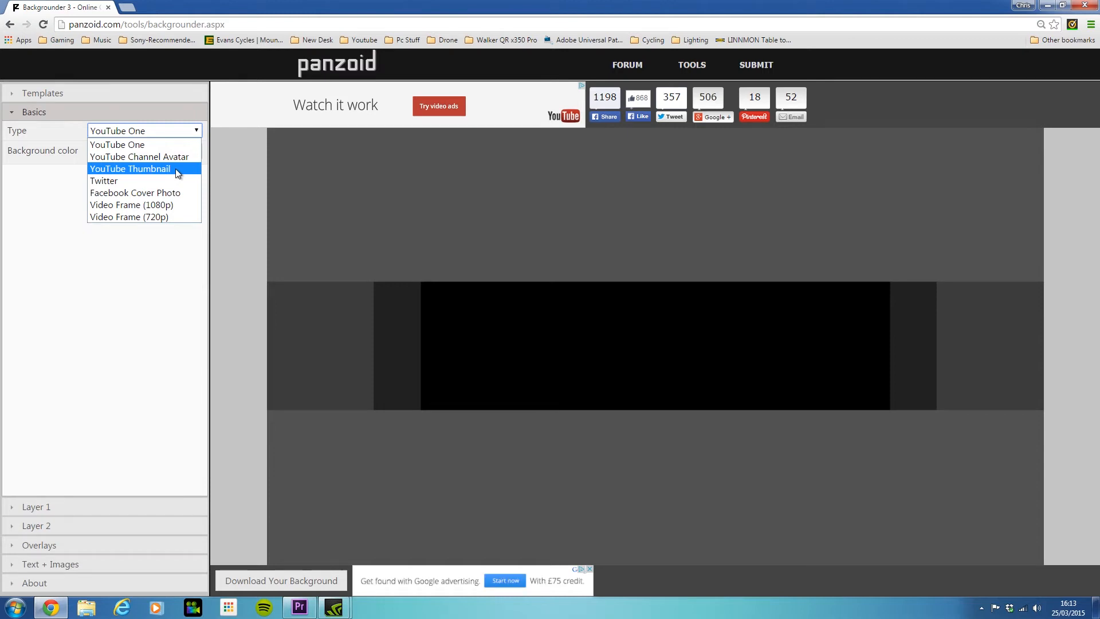
click(130, 168)
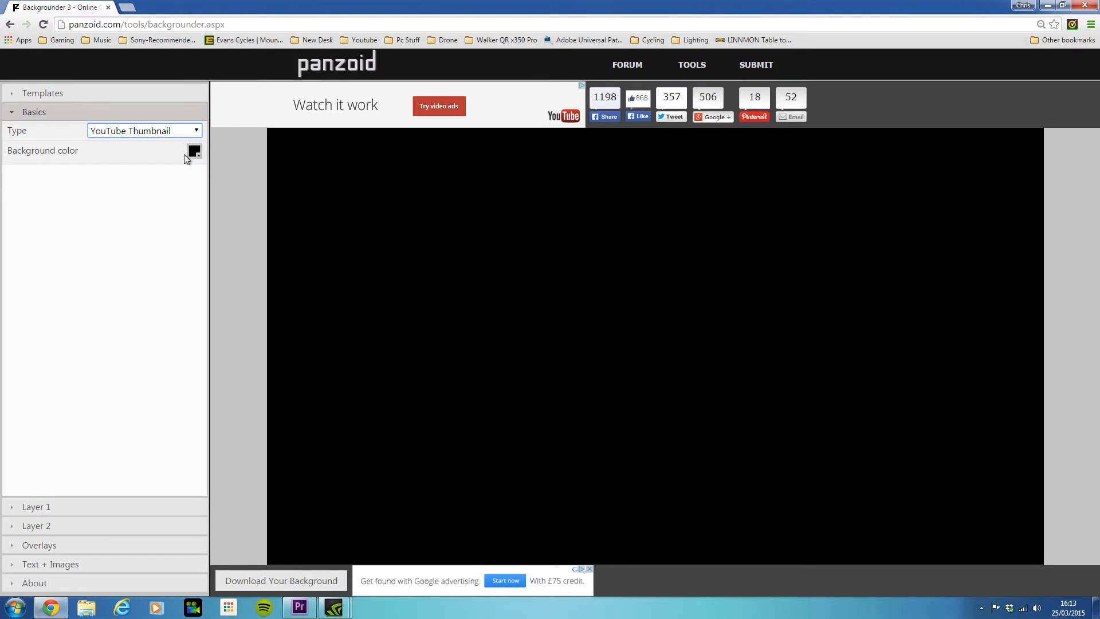
click(194, 151)
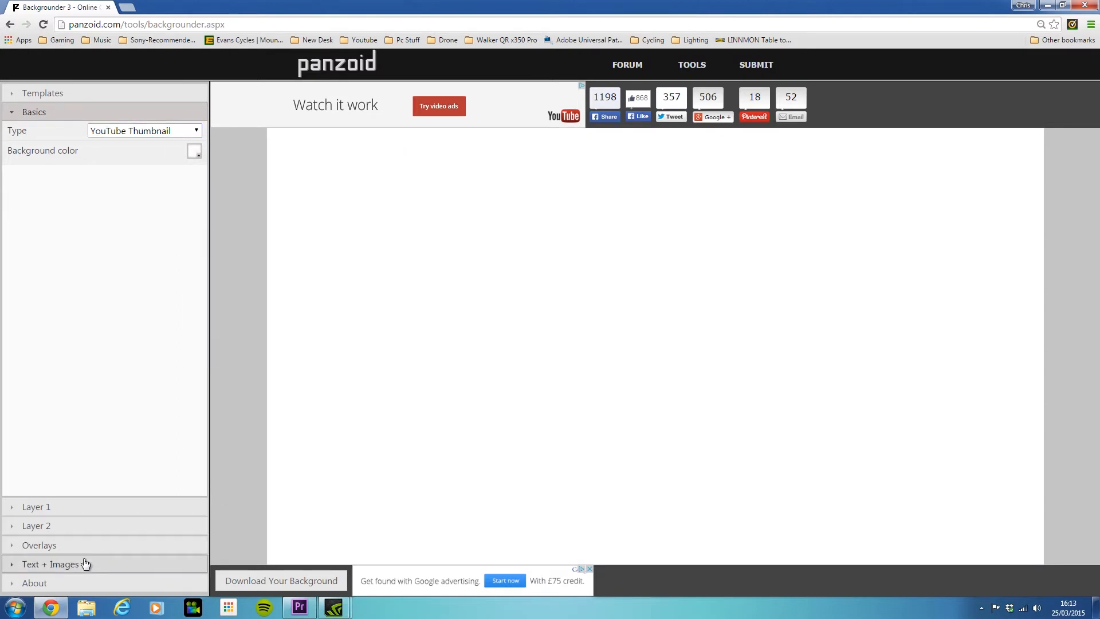
click(37, 506)
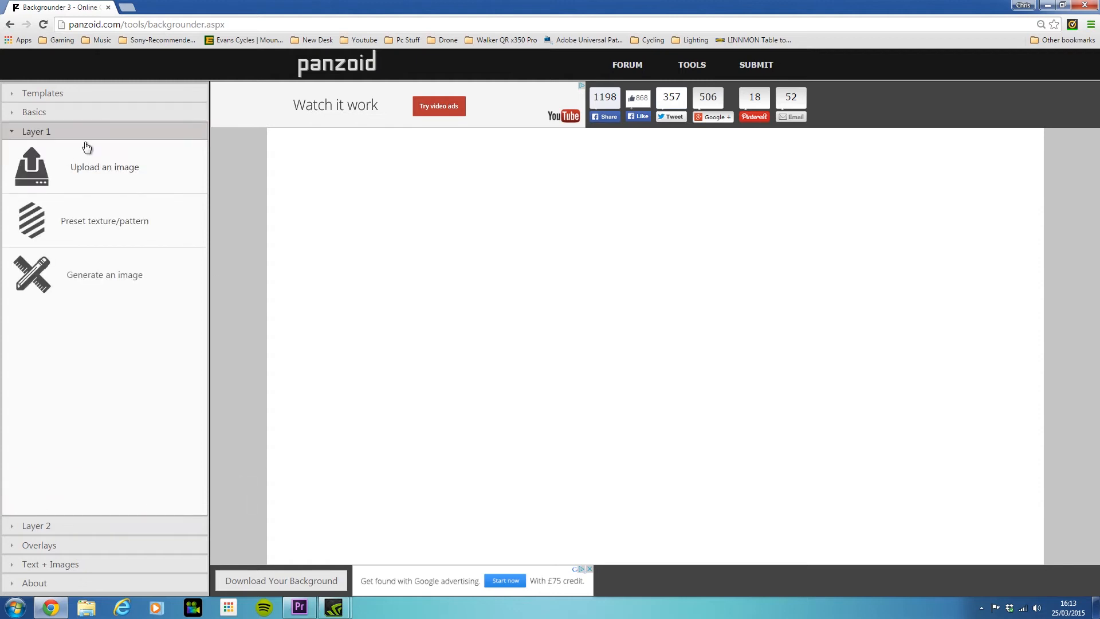
mouse_move(118, 184)
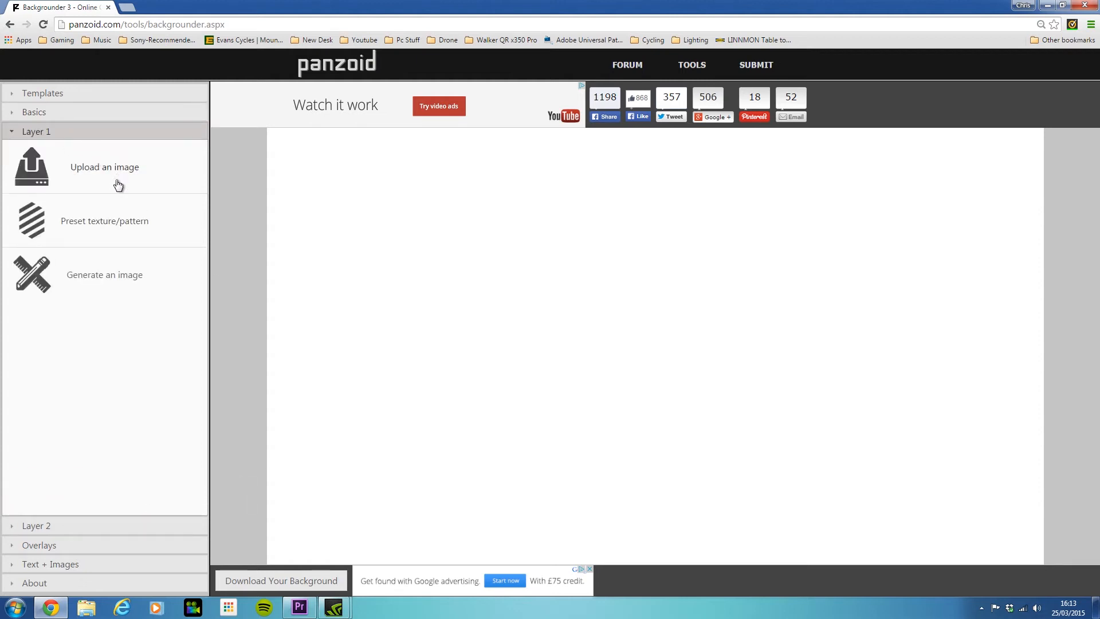
mouse_move(171, 415)
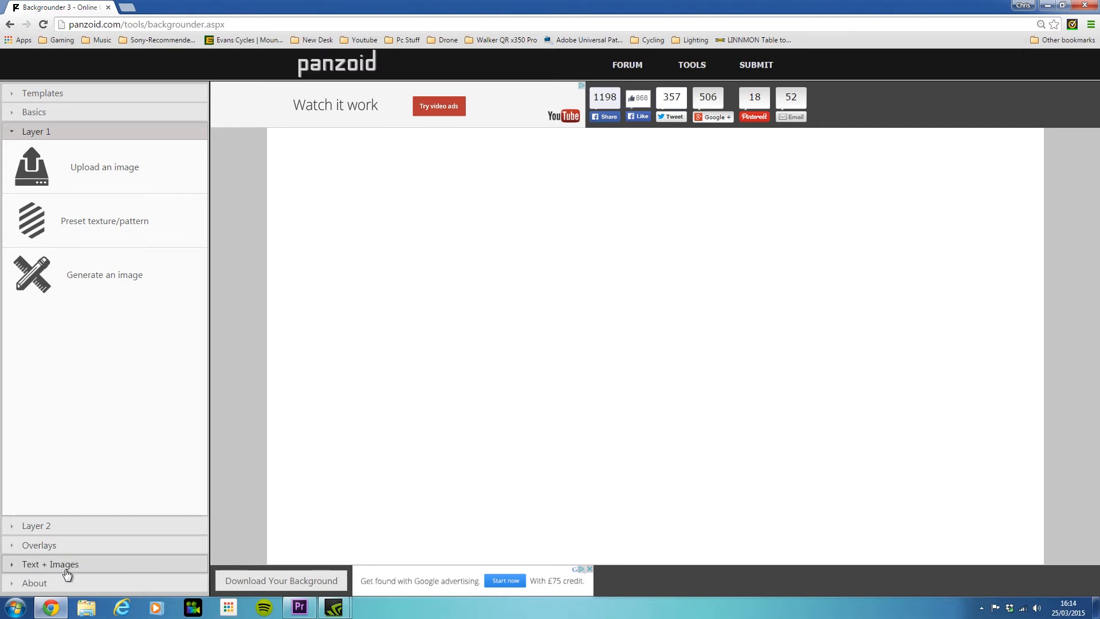
Add a text sprite under Overlays > Text + Images with default 'panzoid' text
click(39, 545)
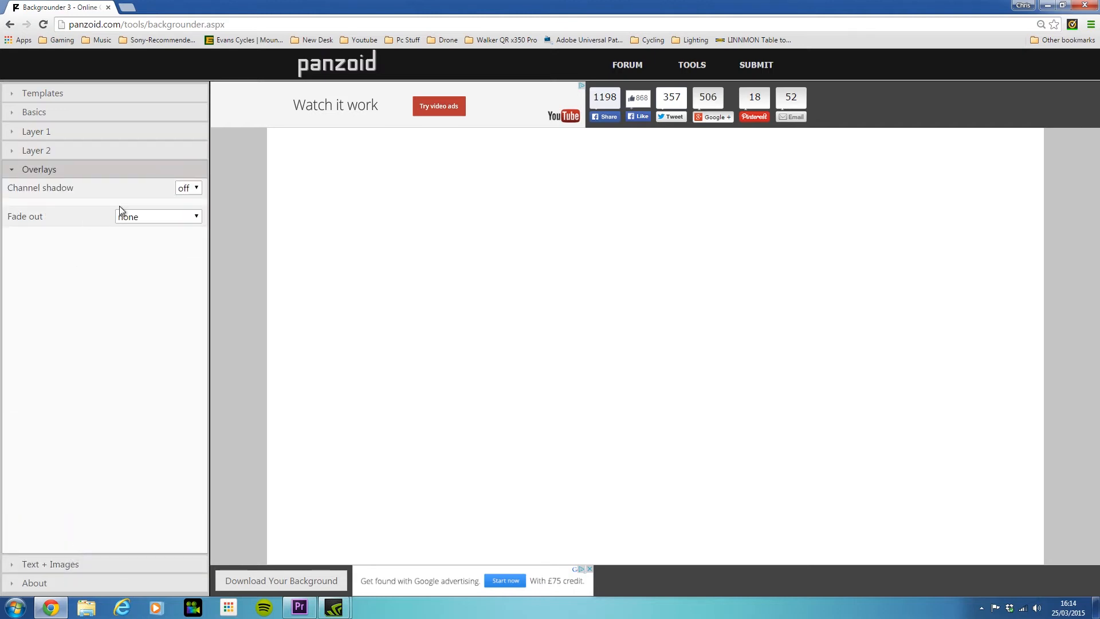
mouse_move(127, 172)
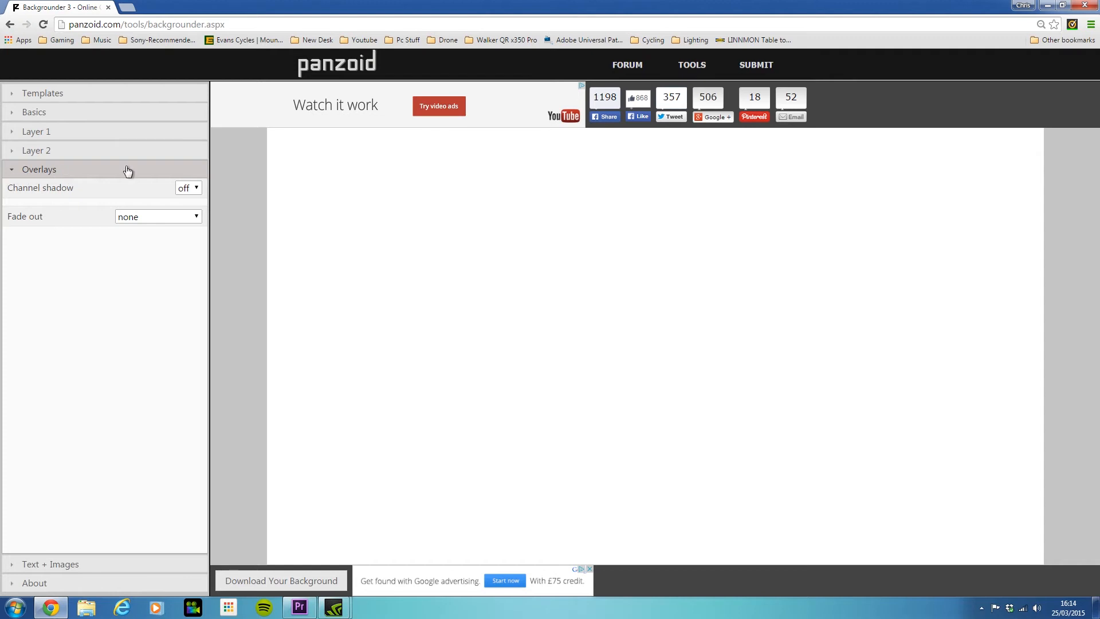
mouse_move(50, 564)
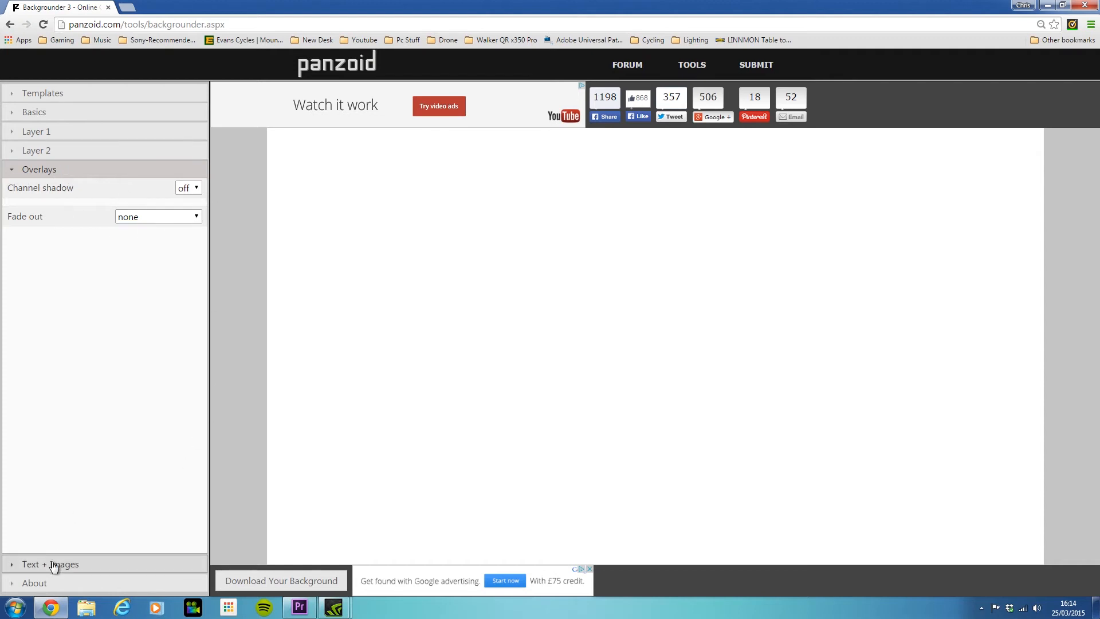
click(49, 564)
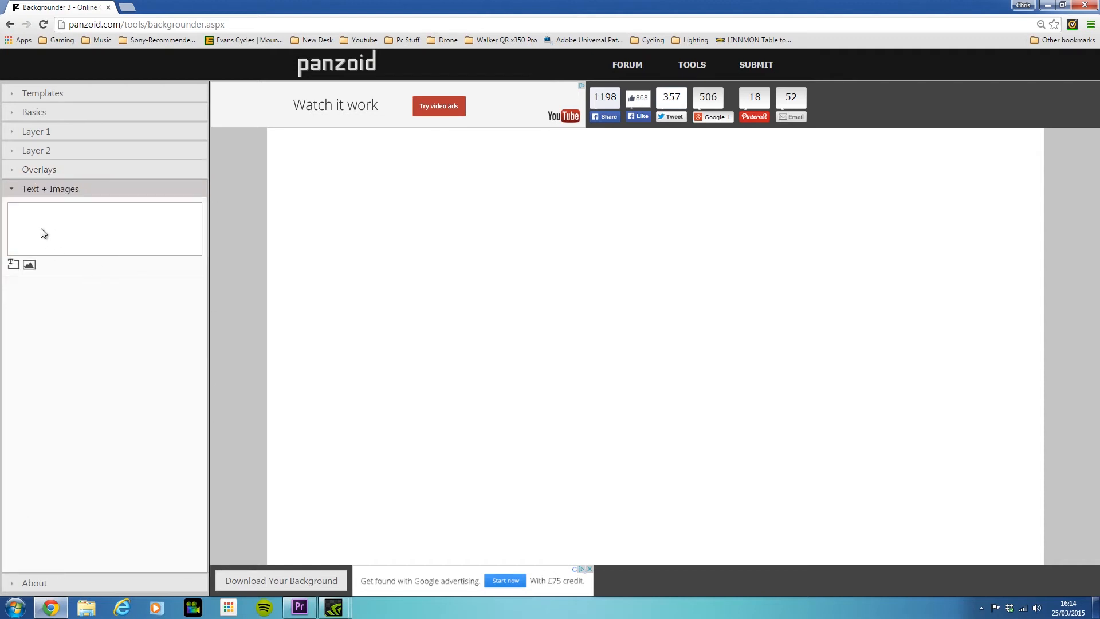
mouse_move(59, 261)
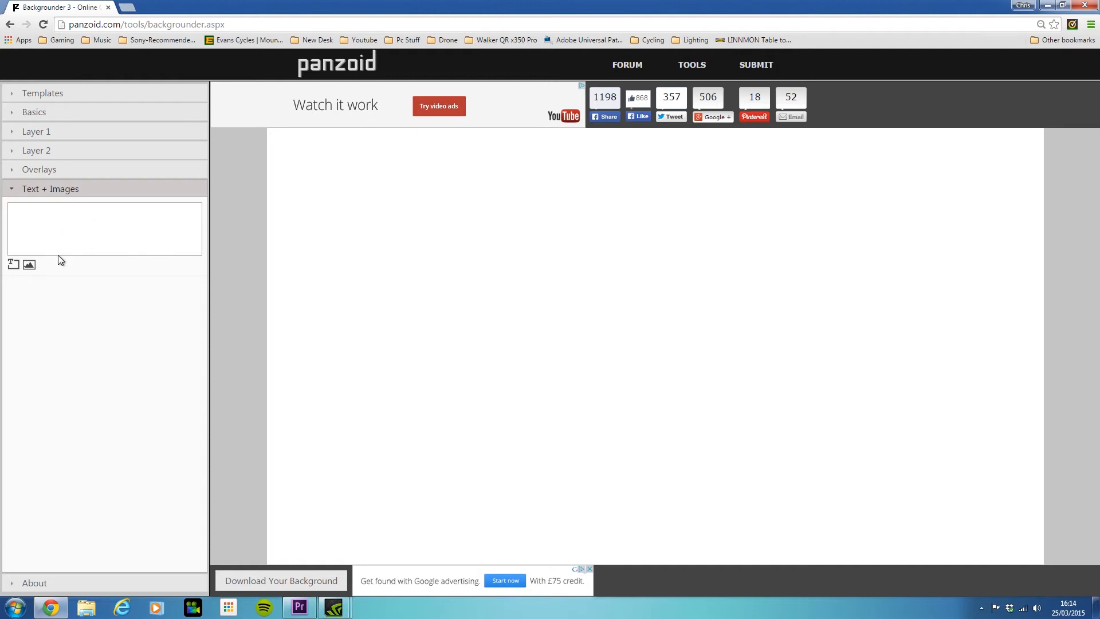
mouse_move(14, 264)
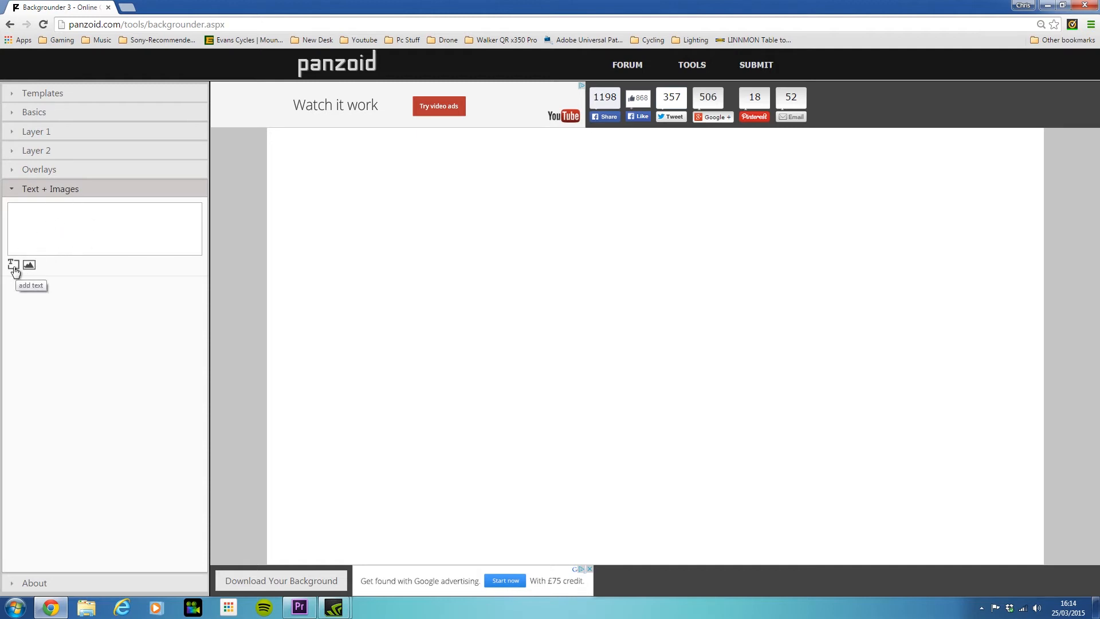
click(13, 265)
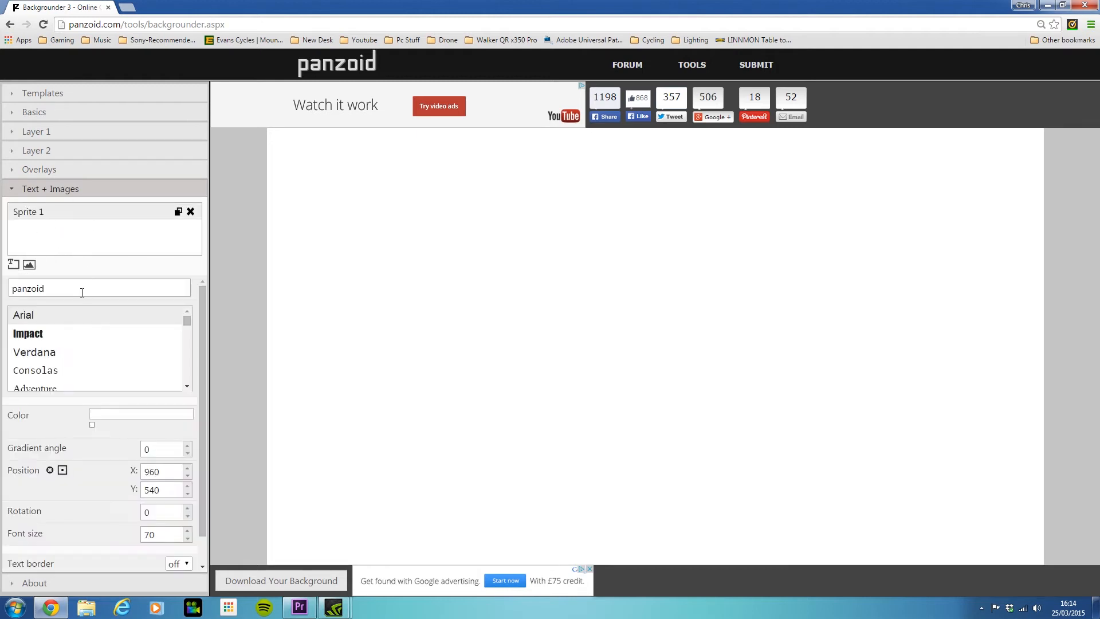
Make Sprite 1 read 'Test Video' in grey 727272 and drag it toward the upper left
text(Test)
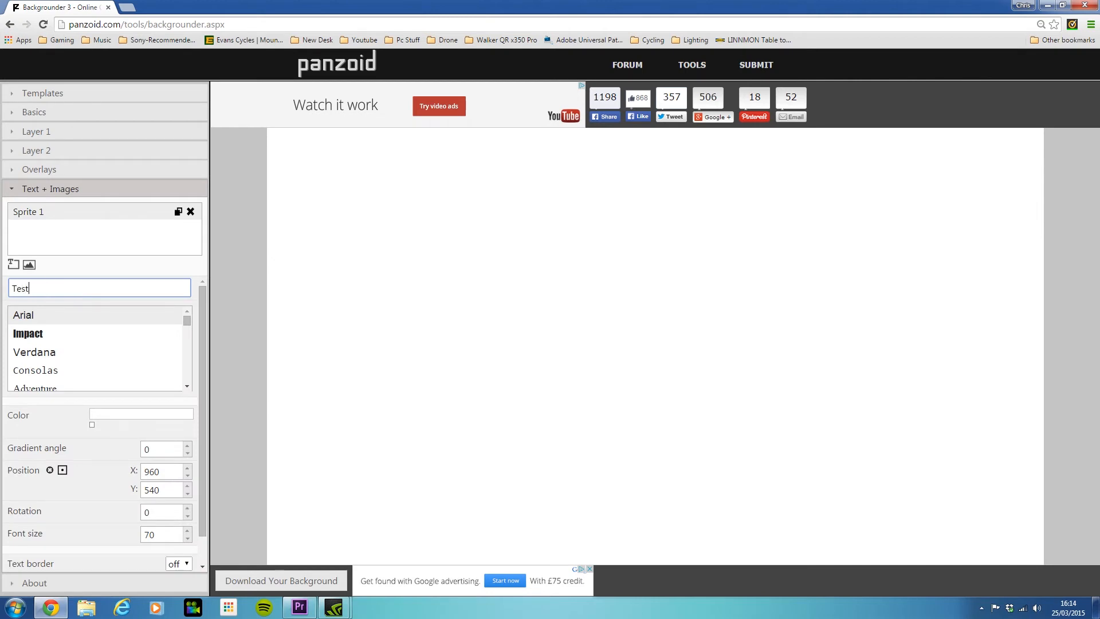
text(Video)
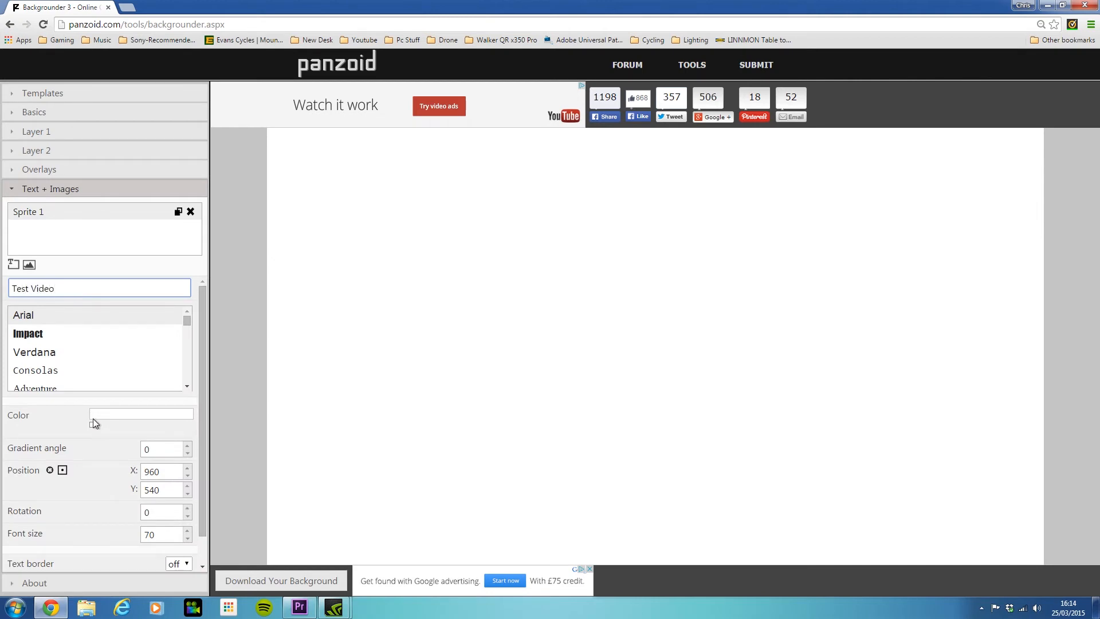
click(140, 415)
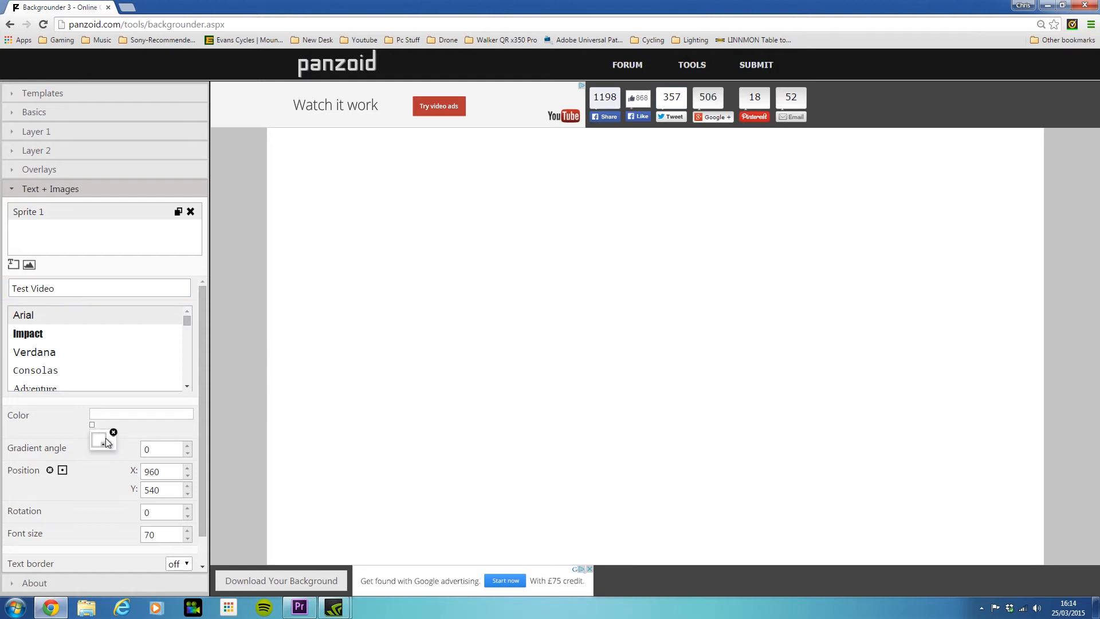
click(103, 440)
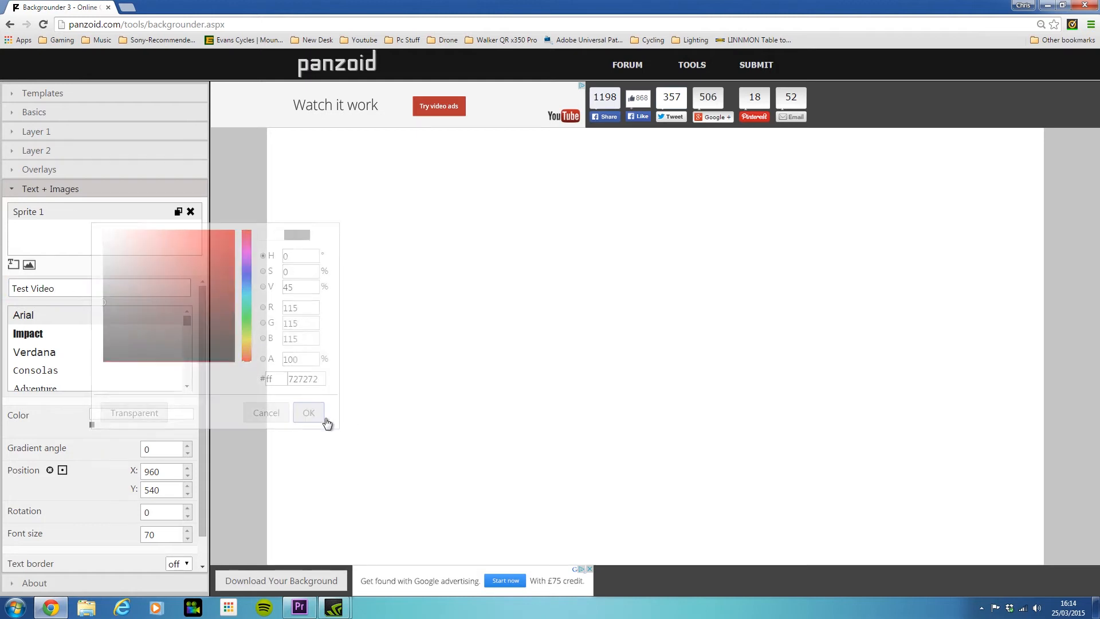
click(308, 412)
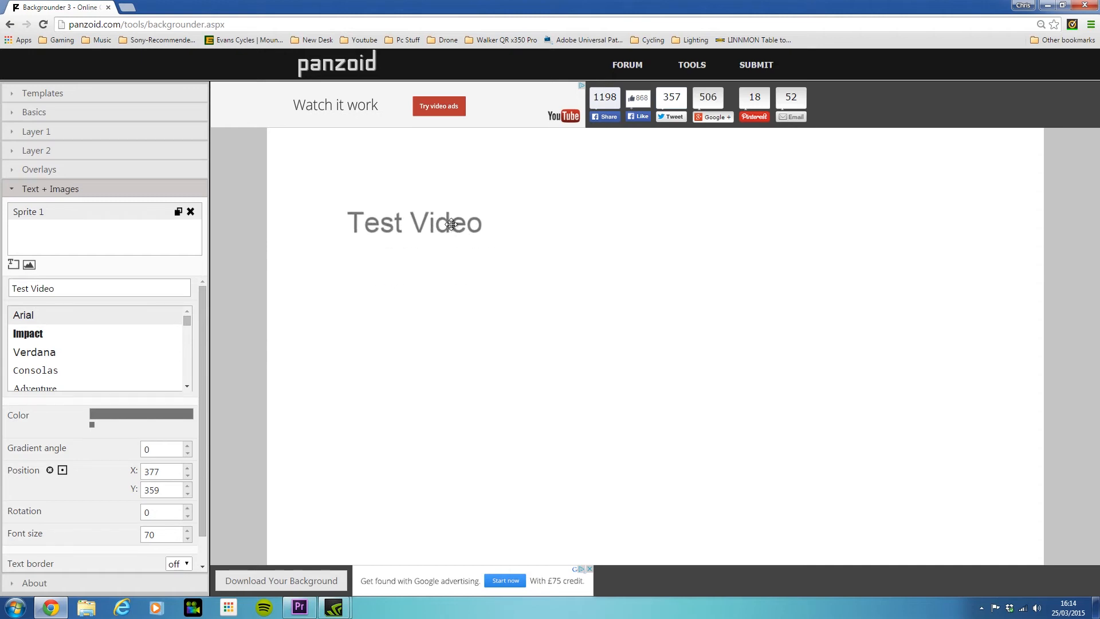
drag(414, 224, 431, 225)
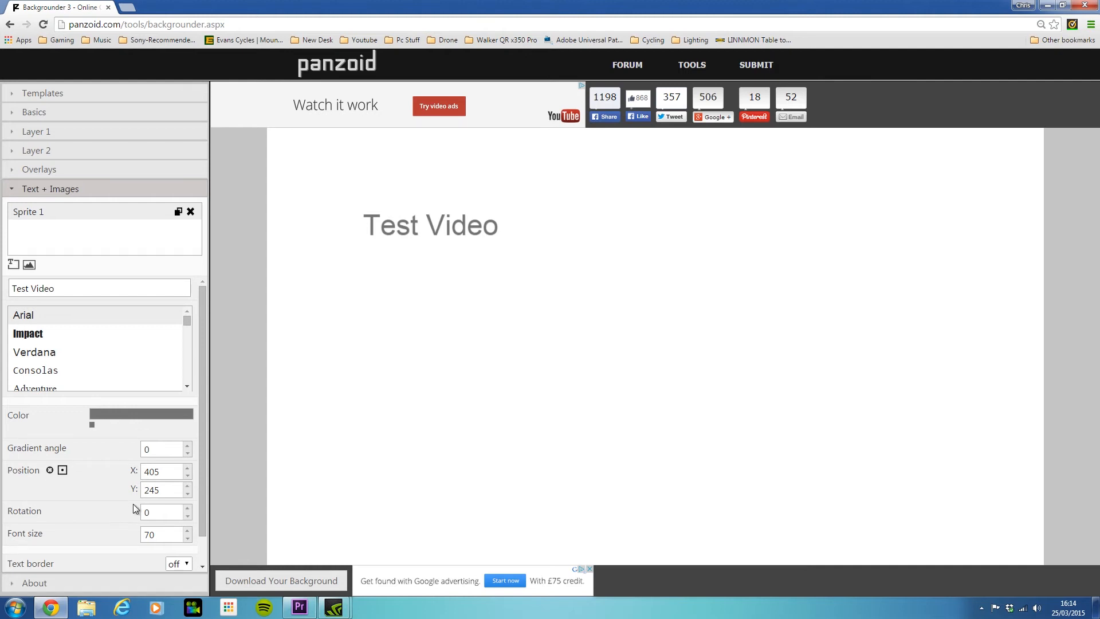
scroll(down, 3)
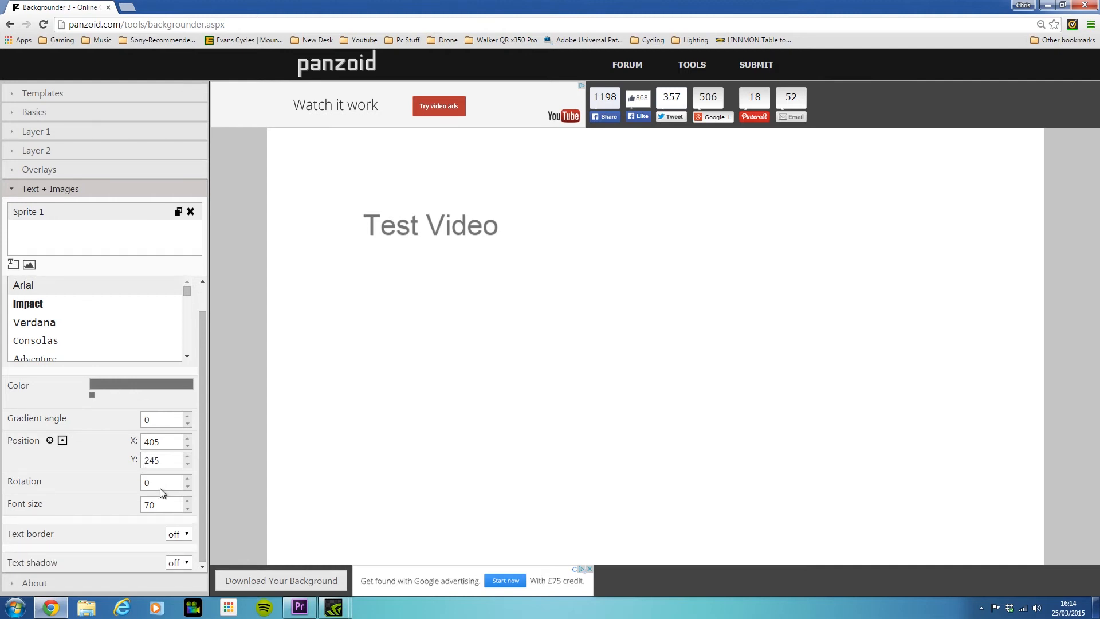
mouse_move(197, 520)
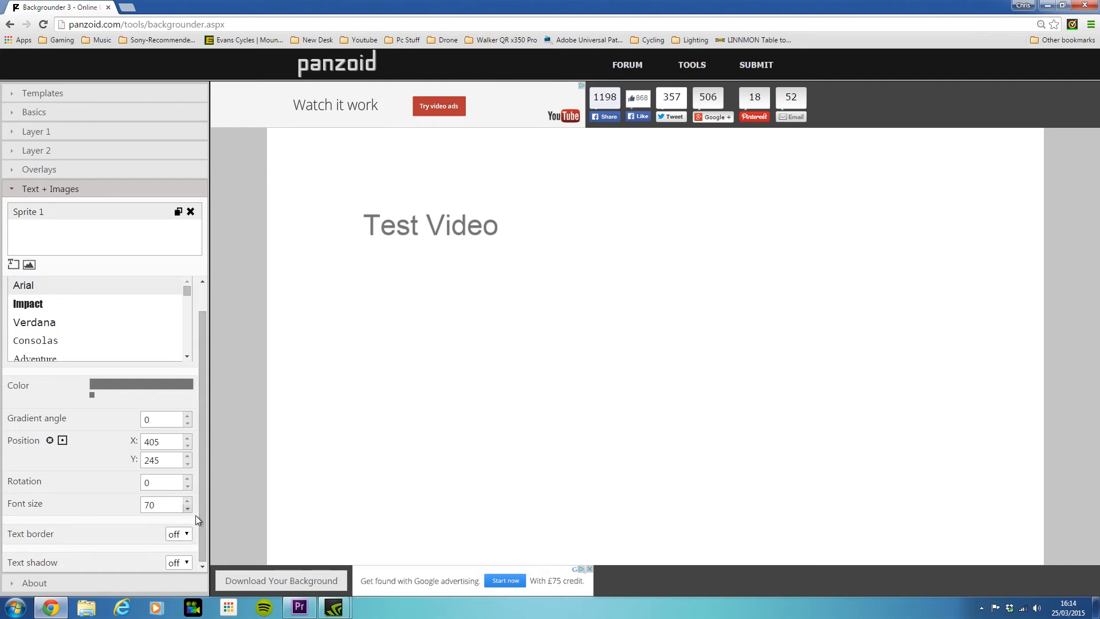
Turn on a b1b1b1 text shadow with Offset X and Y of 4
click(177, 562)
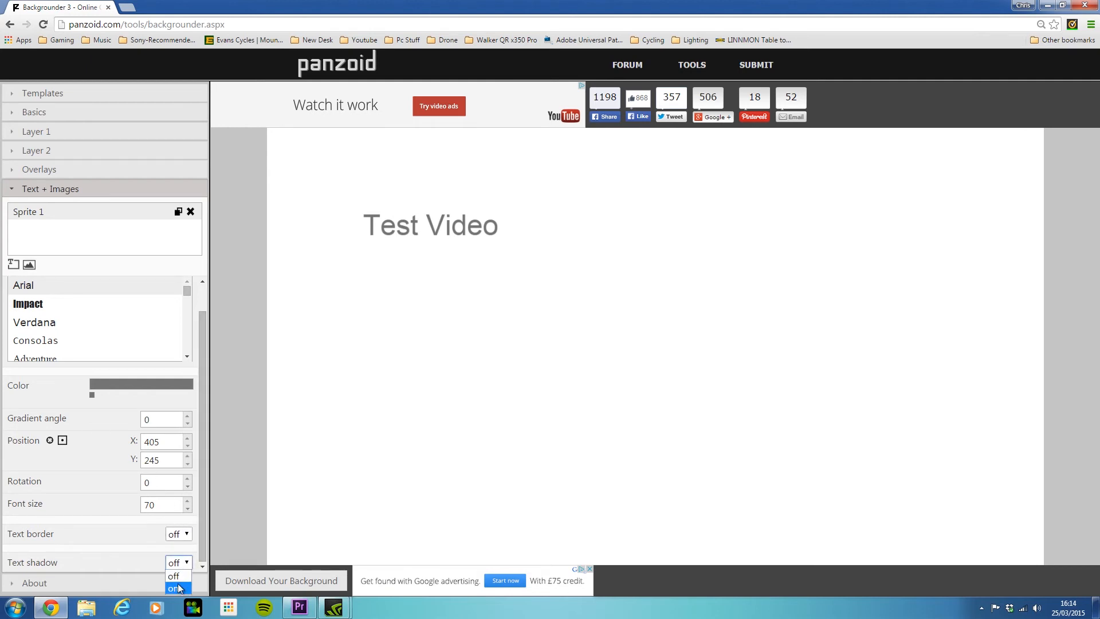
click(173, 588)
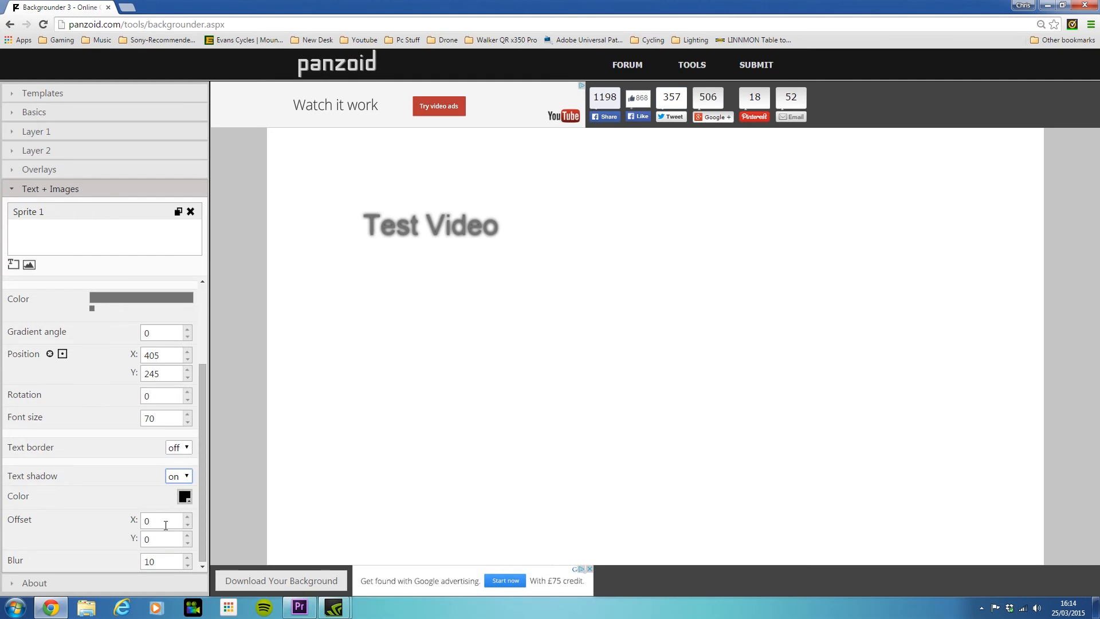
click(141, 298)
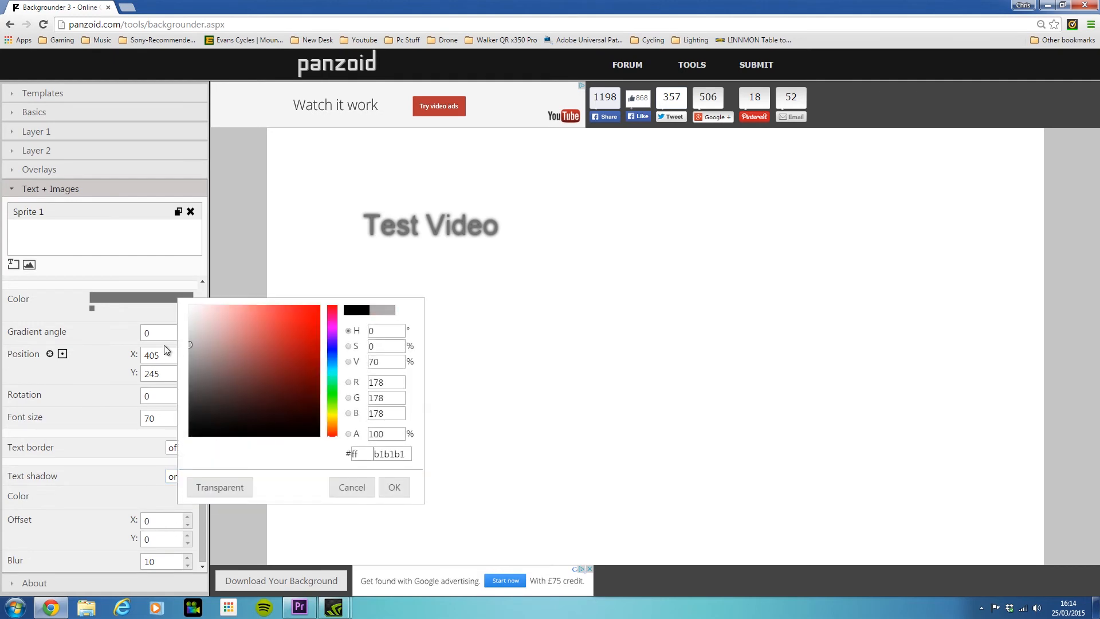
click(393, 487)
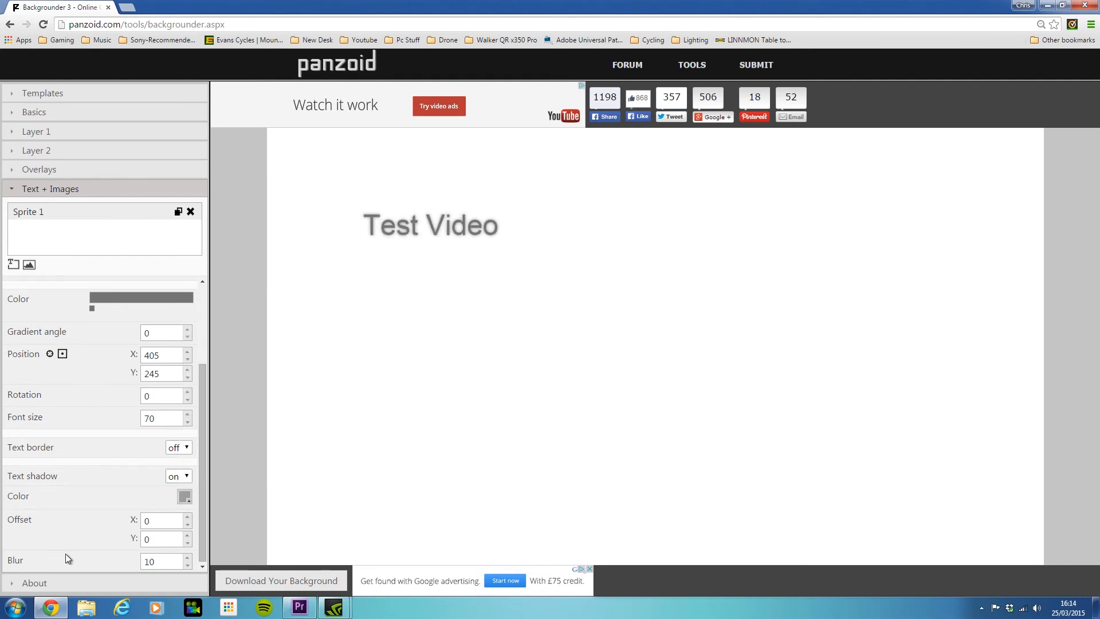
click(186, 517)
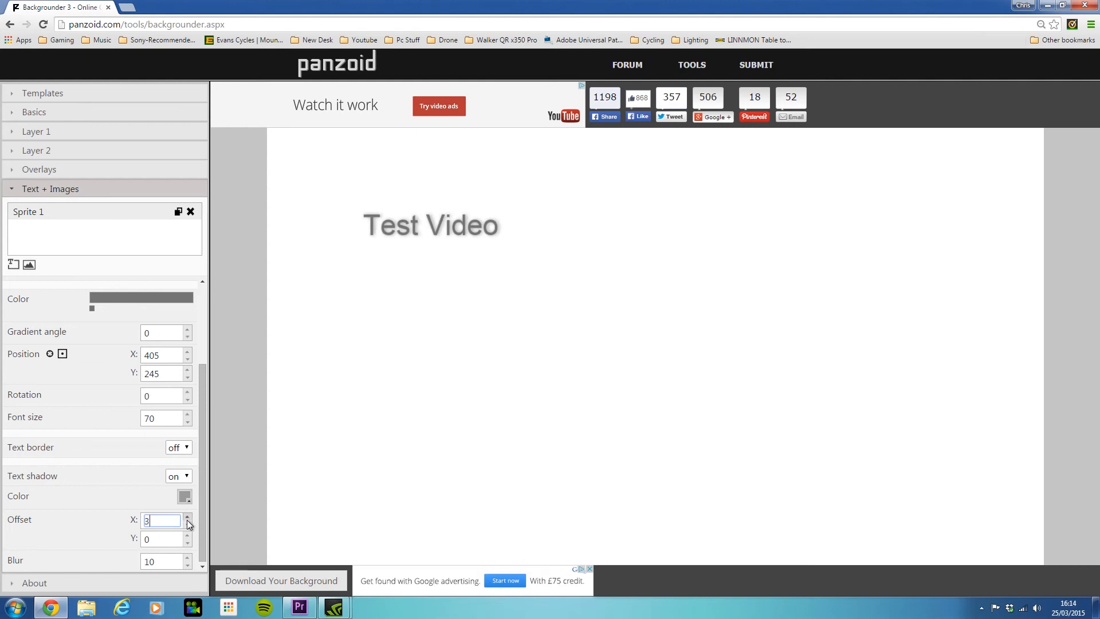
click(186, 517)
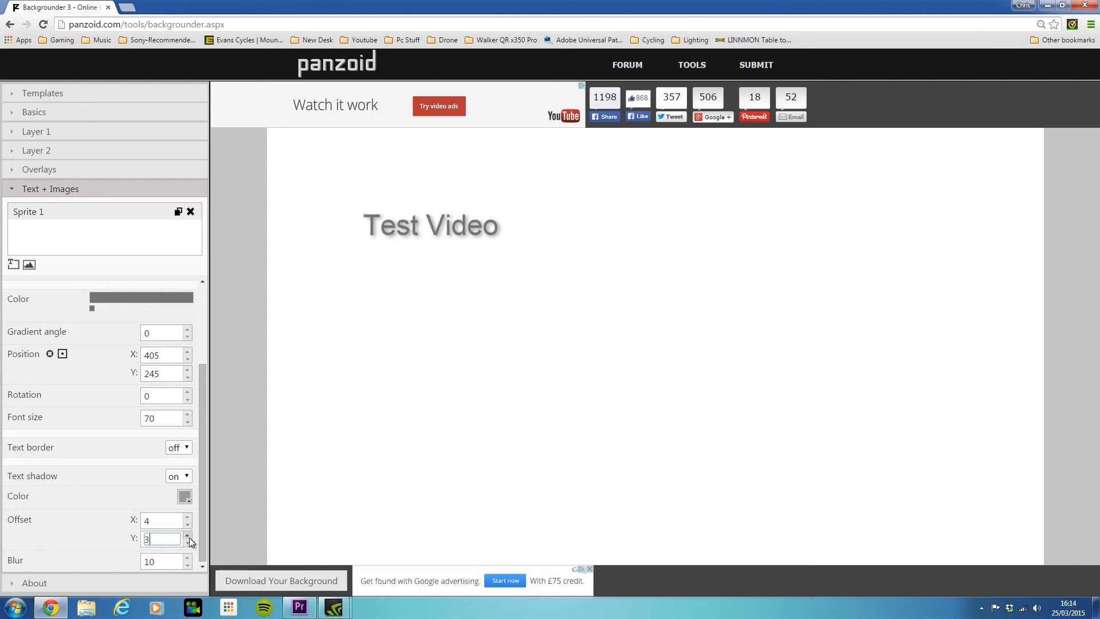
click(187, 535)
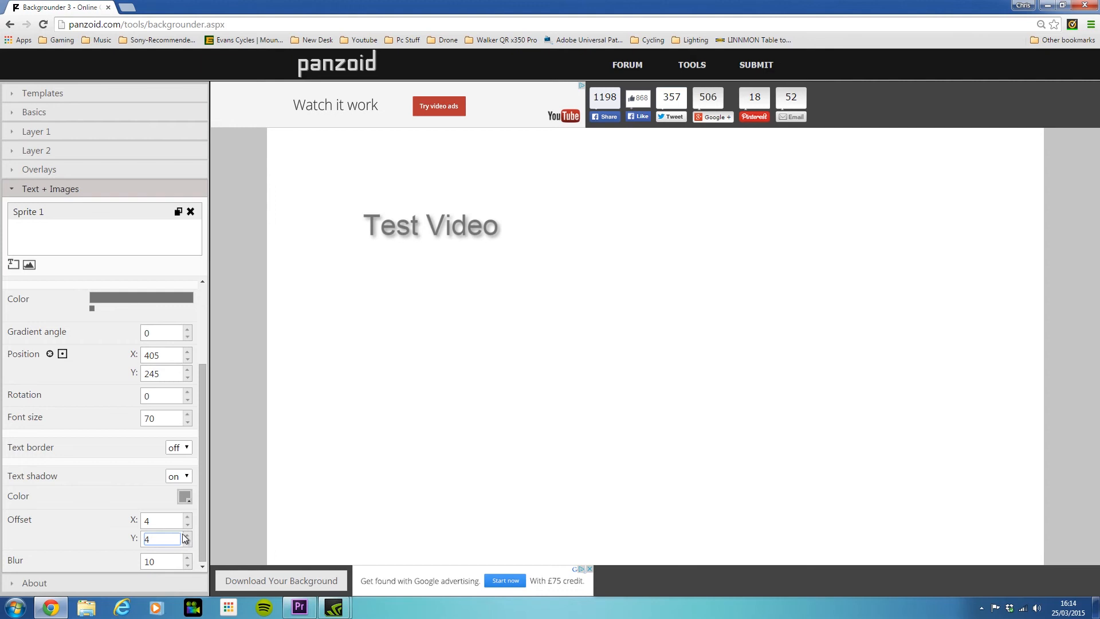
mouse_move(187, 522)
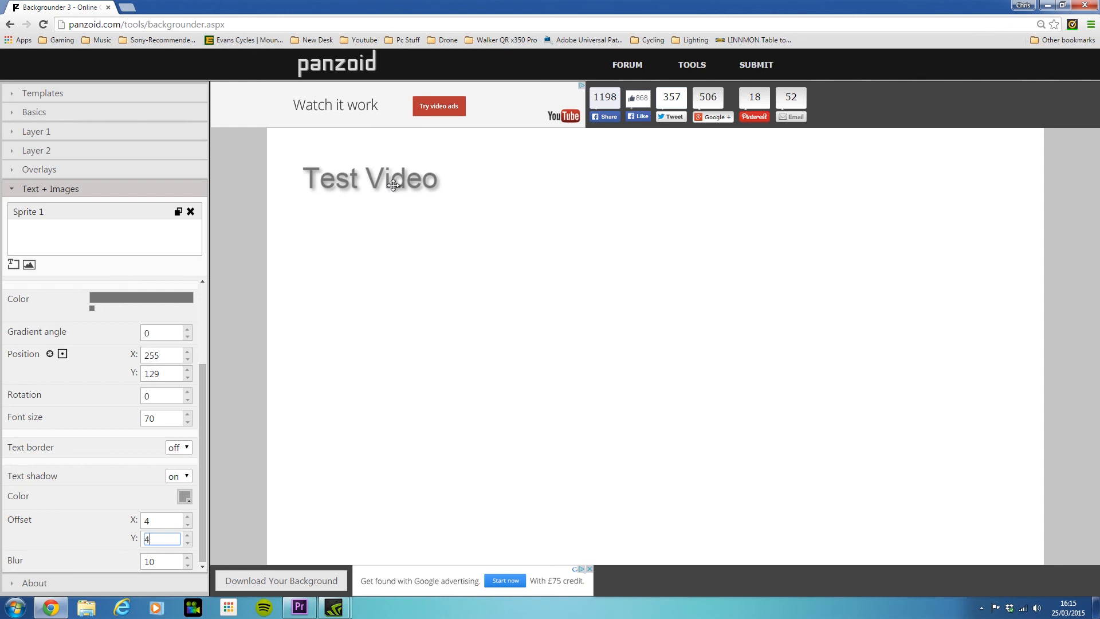
mouse_move(411, 221)
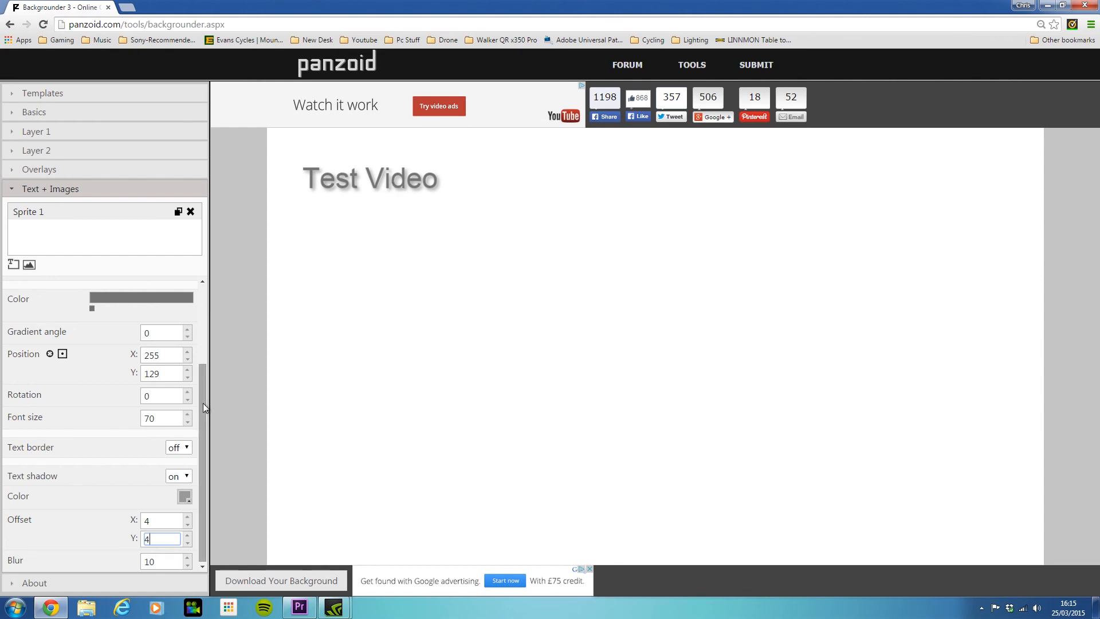
Add an image sprite to the thumbnail
click(29, 265)
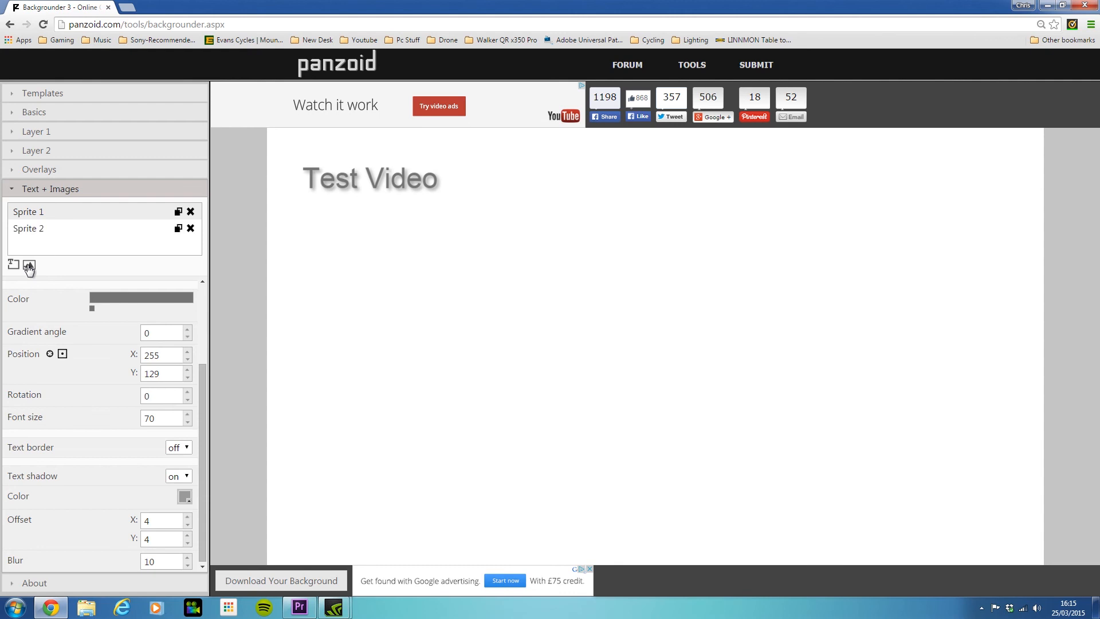
Return to Sprite 1, render the thumbnail via Download Your Background and close the Finished notice
click(29, 265)
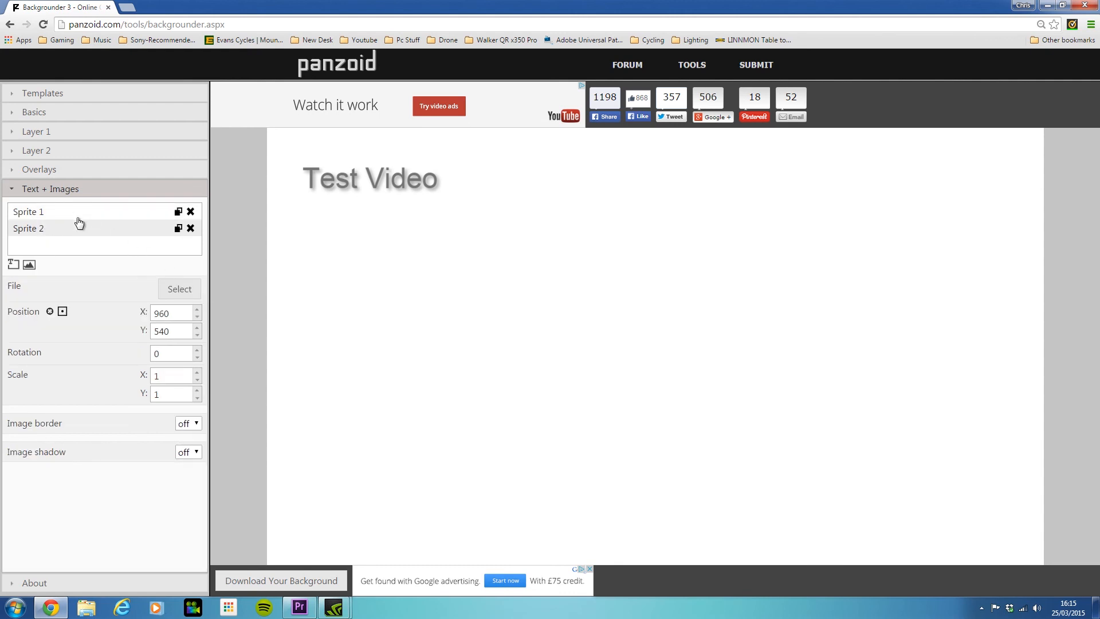
click(279, 580)
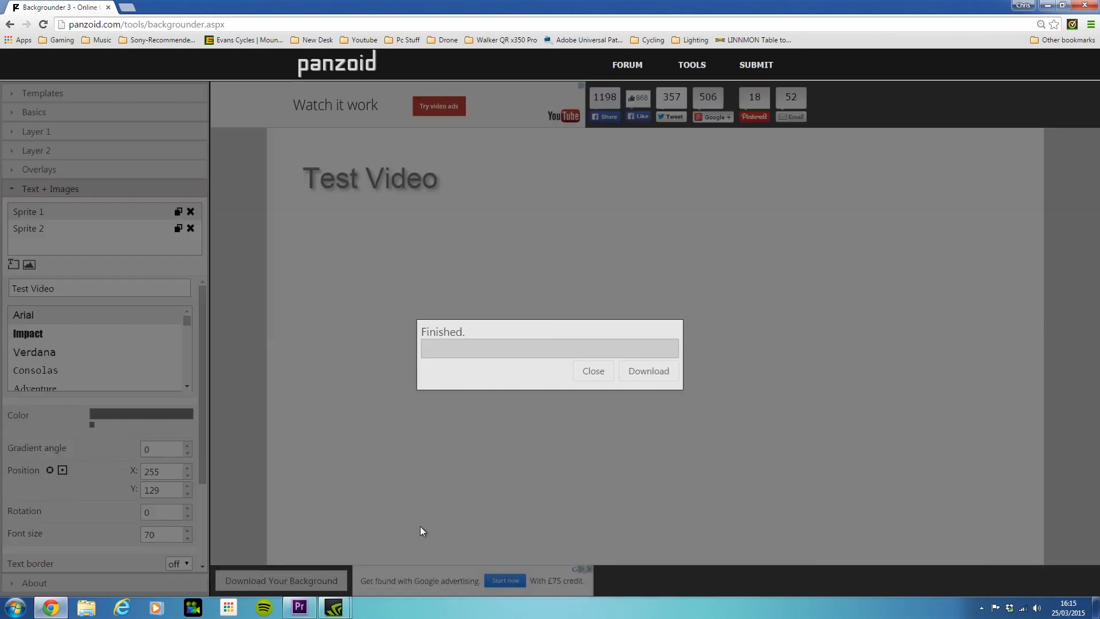
mouse_move(593, 370)
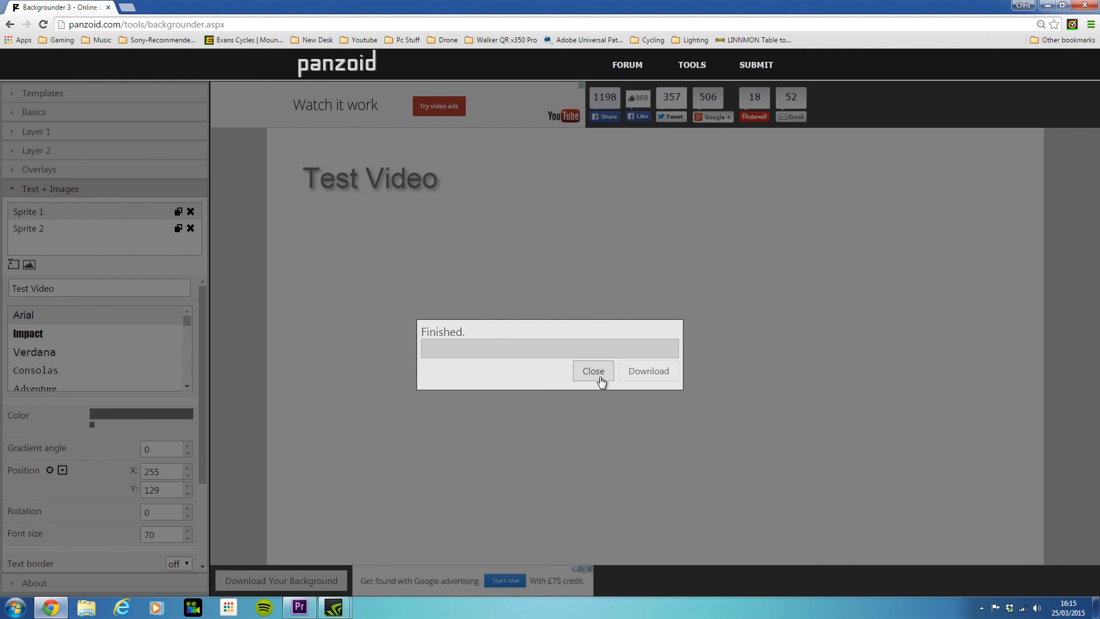
click(592, 370)
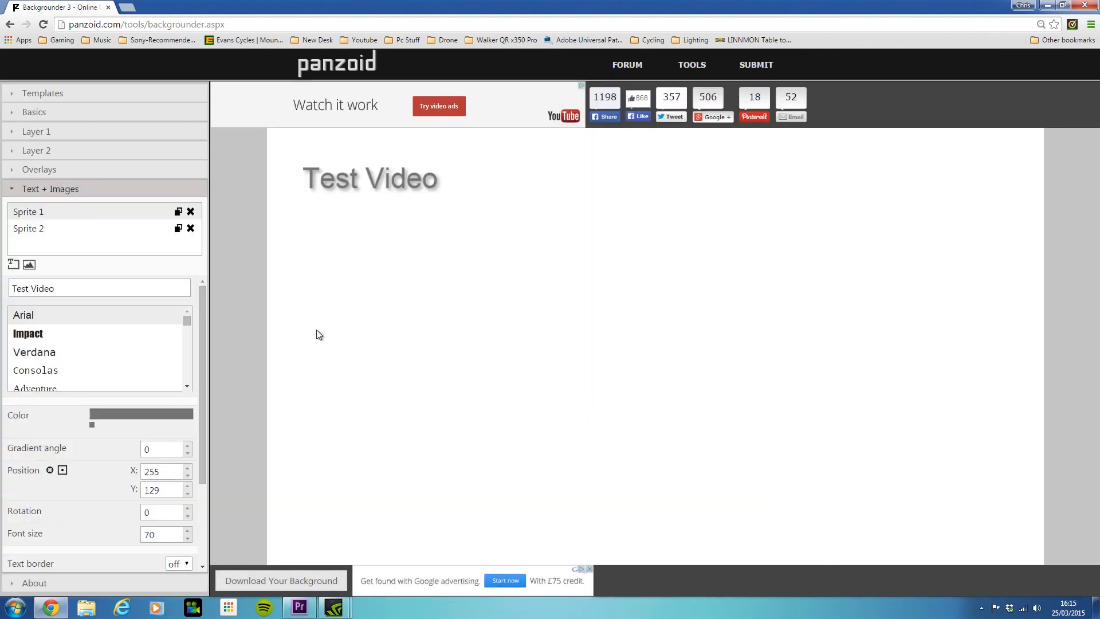